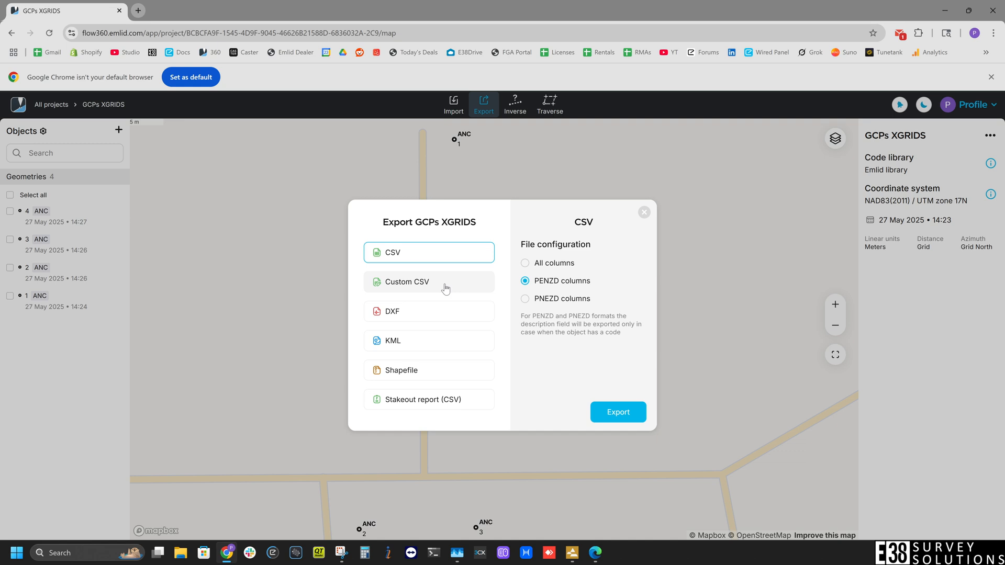
pyautogui.moveTo(408, 192)
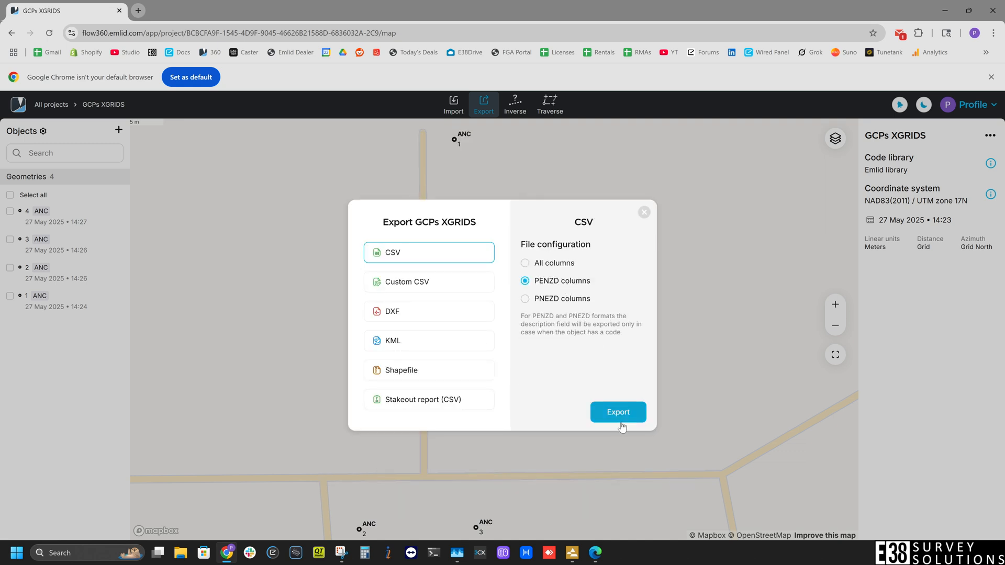
# Export the four GCPs as the PENZD CSV 'GCPs XGRIDS.csv' and dismiss the confirmation.
pyautogui.click(617, 411)
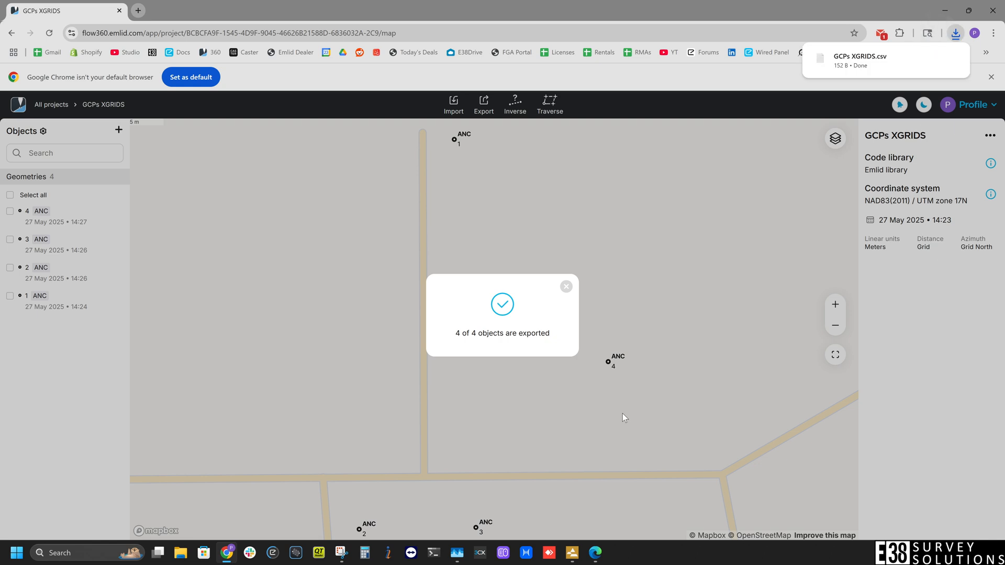
pyautogui.click(566, 286)
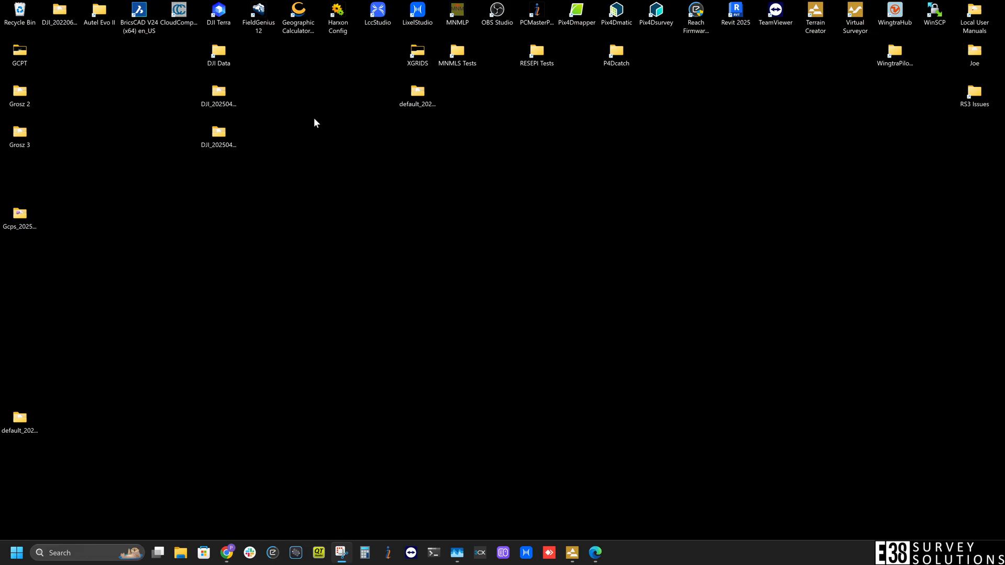
pyautogui.moveTo(400, 33)
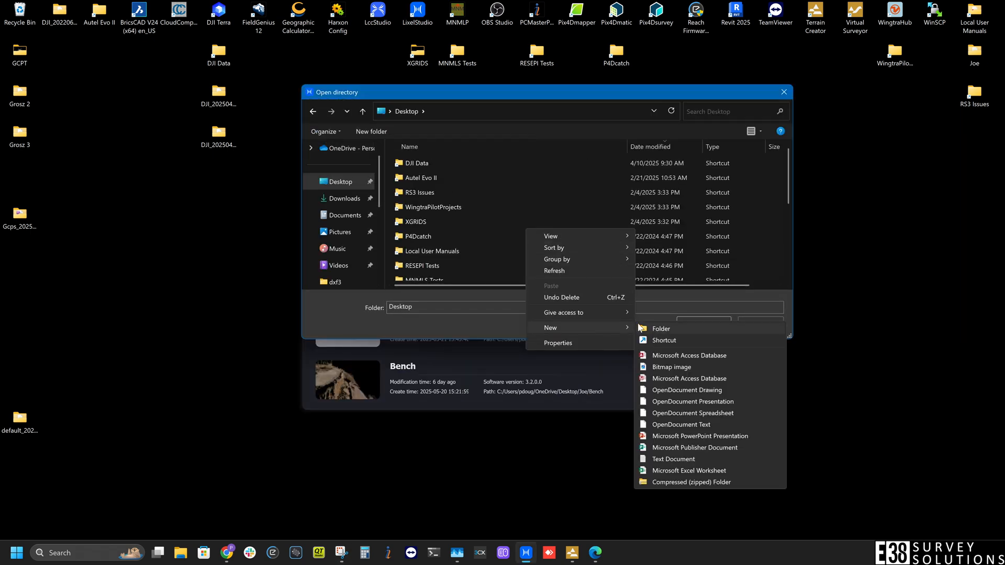
# Create a 'GCP example' folder on the Desktop and select it as the project directory.
pyautogui.click(660, 328)
pyautogui.write('GCP example')
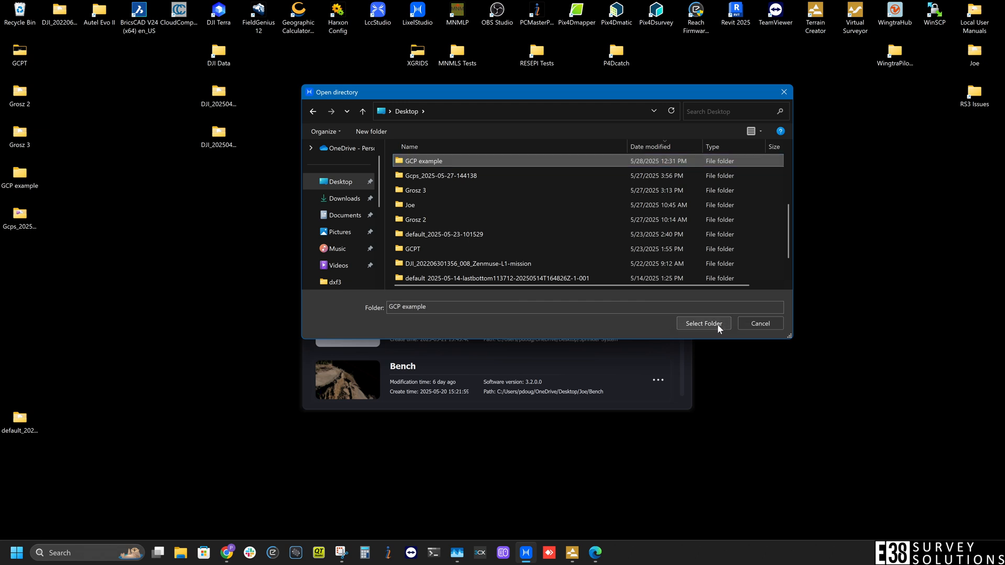
pyautogui.click(703, 323)
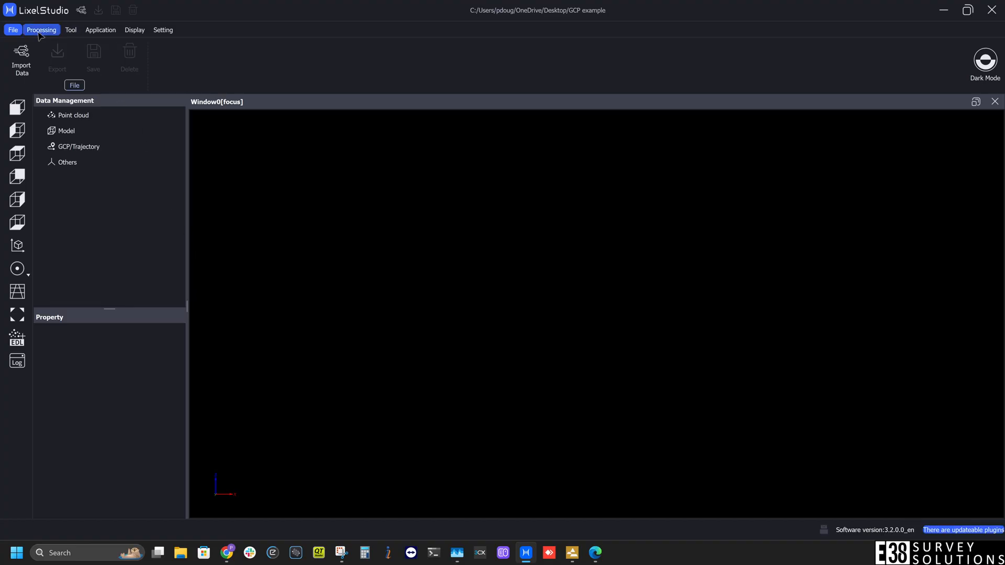
pyautogui.click(41, 30)
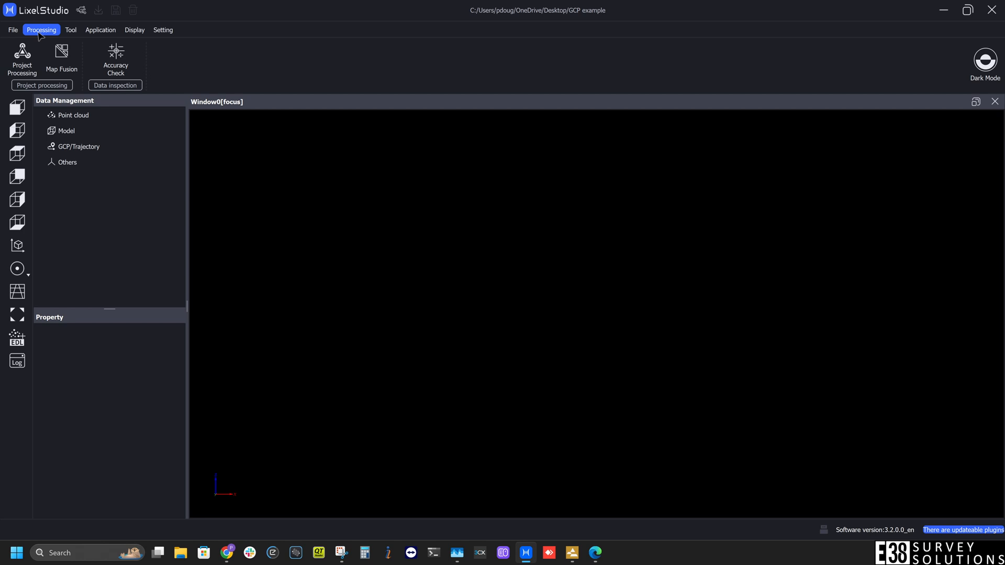
pyautogui.click(21, 60)
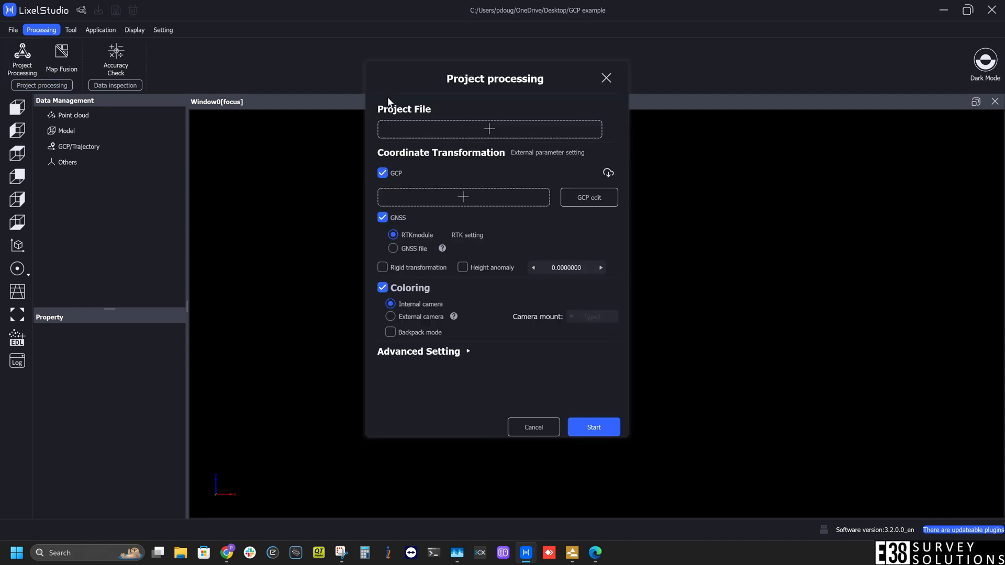
pyautogui.click(489, 129)
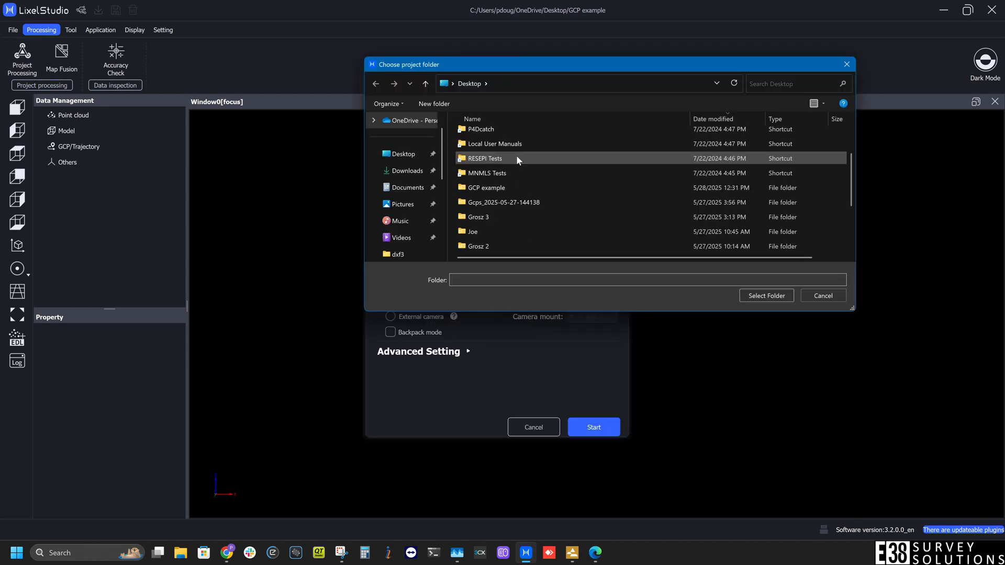
pyautogui.click(765, 295)
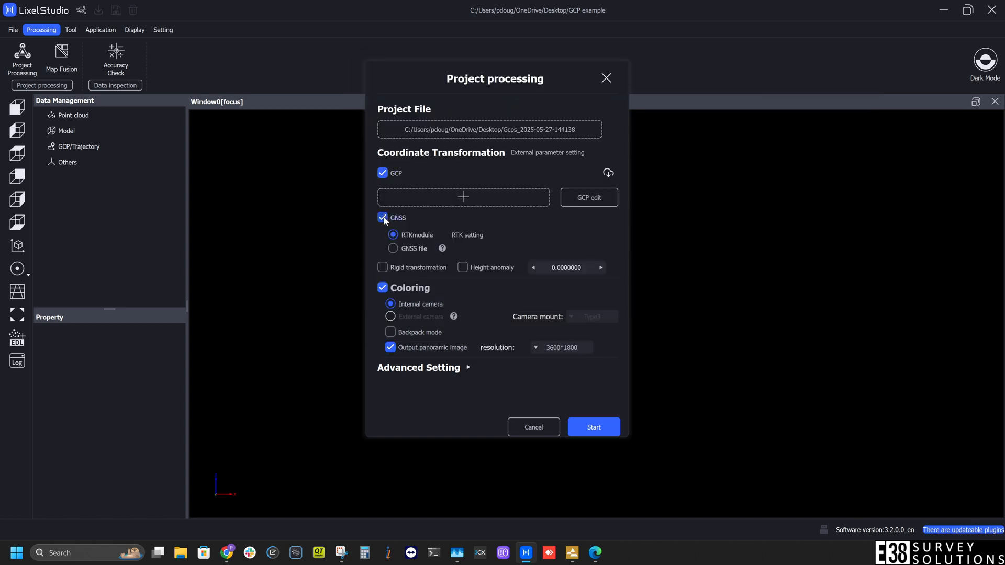
pyautogui.click(383, 217)
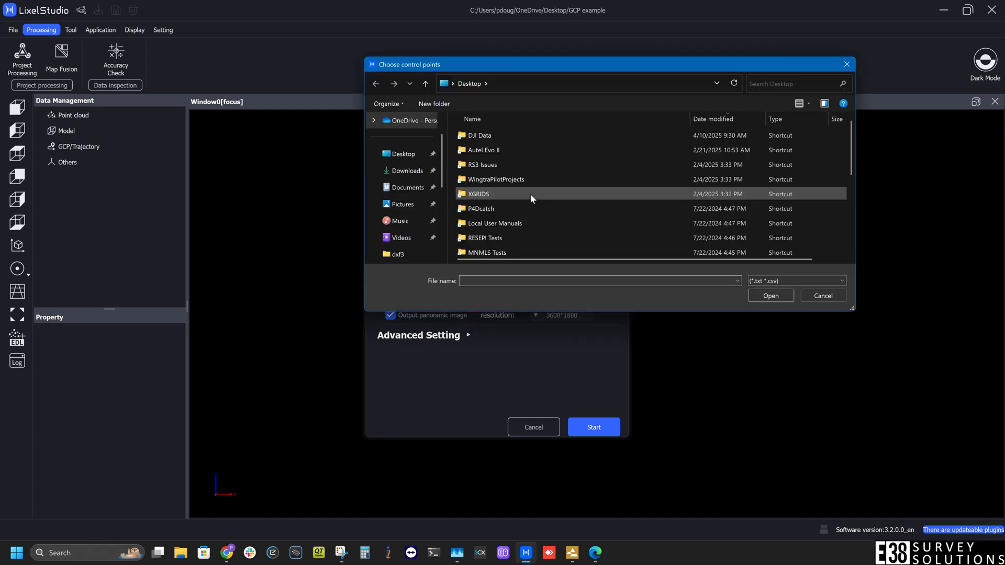
# Load GCPs XGRIDS.csv from Downloads as the control point file and review matched points.
pyautogui.click(406, 170)
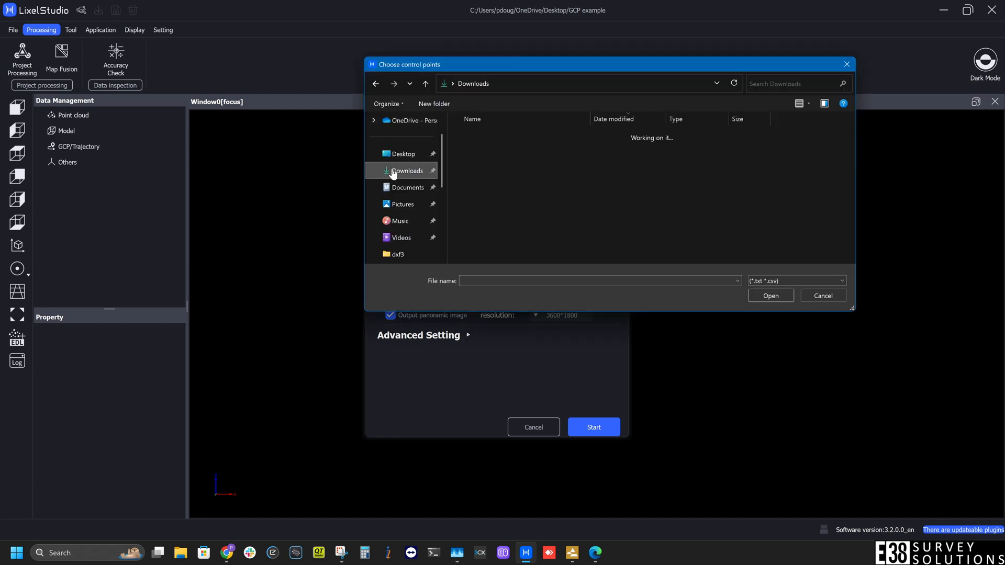
pyautogui.click(486, 147)
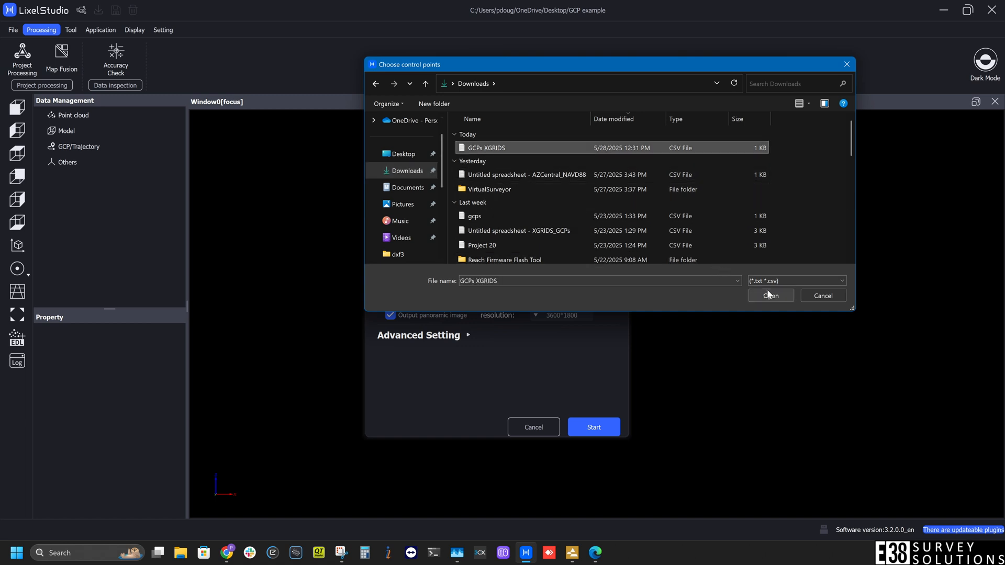
pyautogui.click(769, 295)
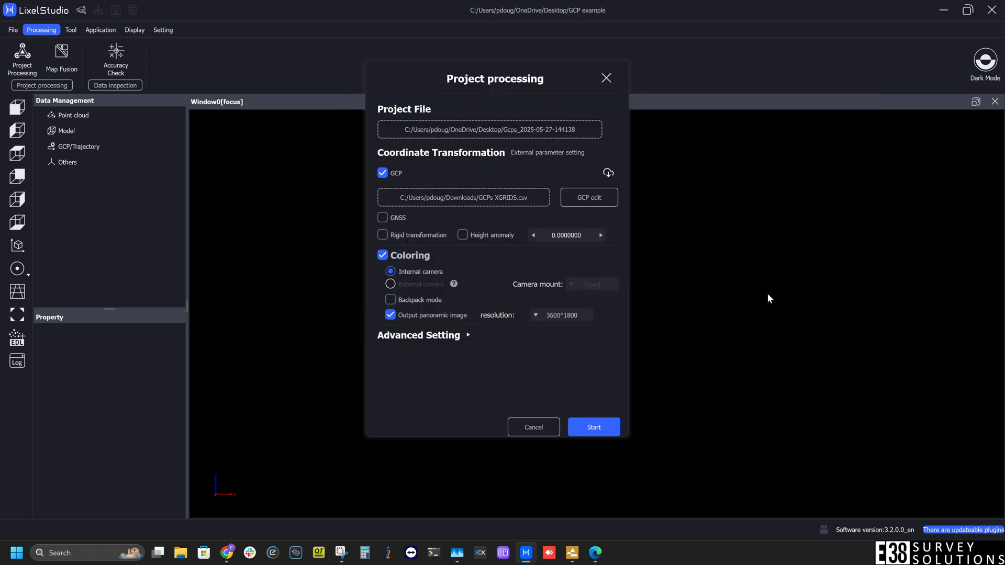
pyautogui.click(587, 197)
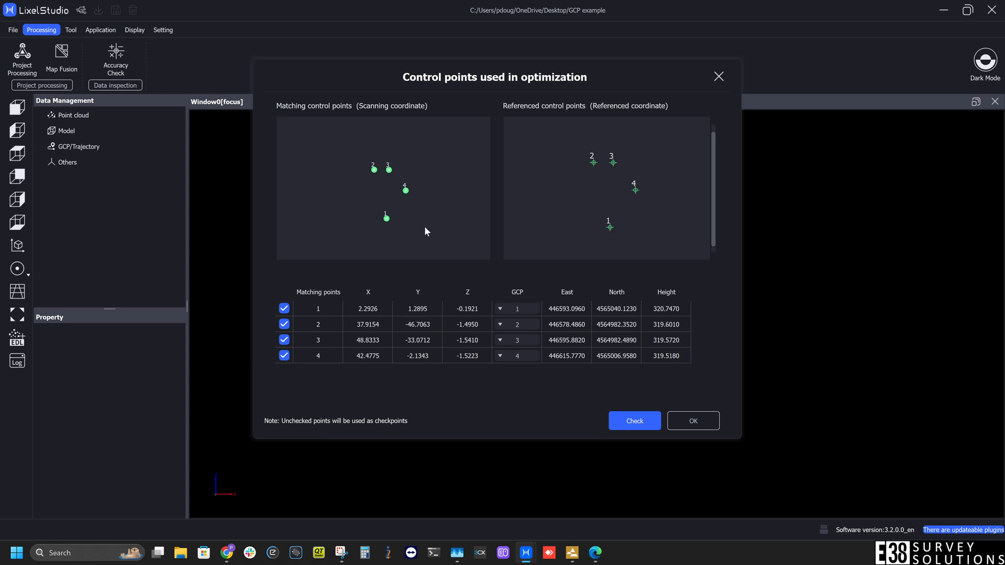
# Check the four matched control point coordinates twice, accepting each Info message.
pyautogui.click(634, 421)
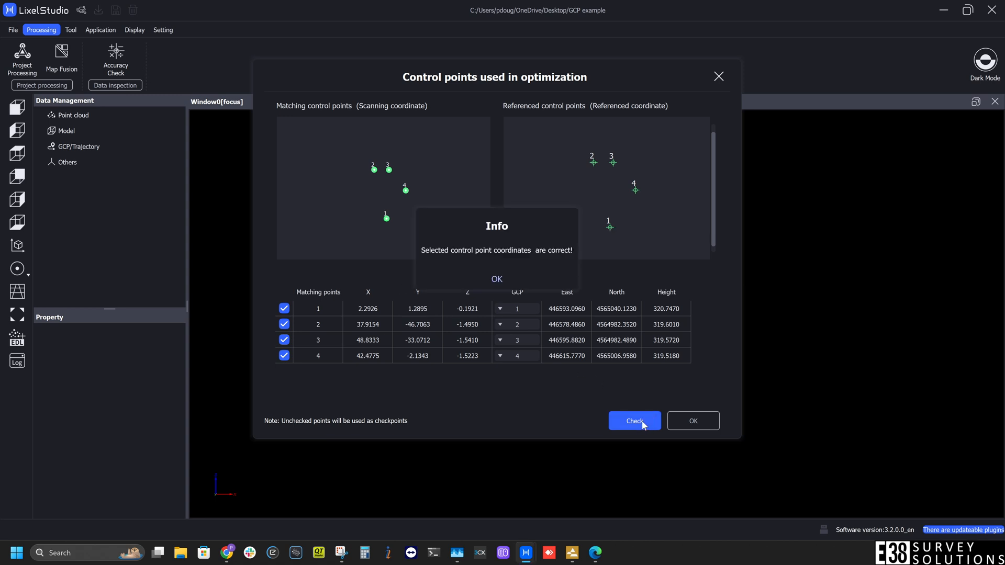
pyautogui.click(496, 277)
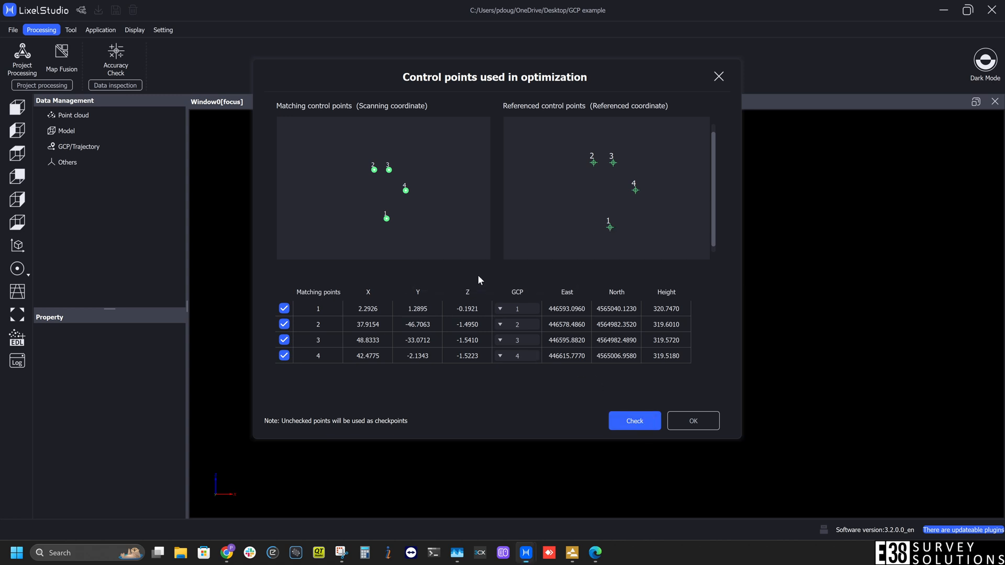
pyautogui.click(634, 420)
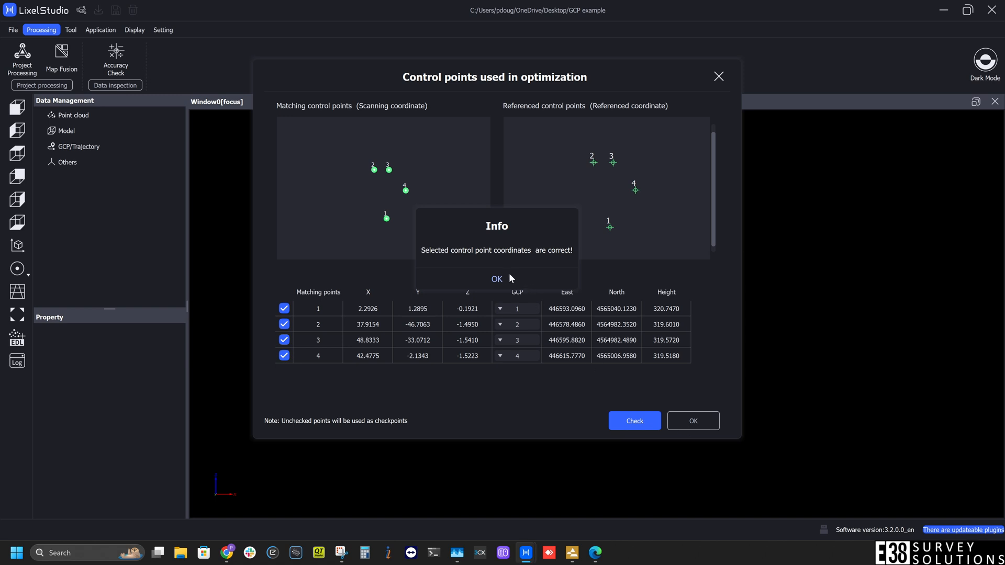
pyautogui.click(496, 278)
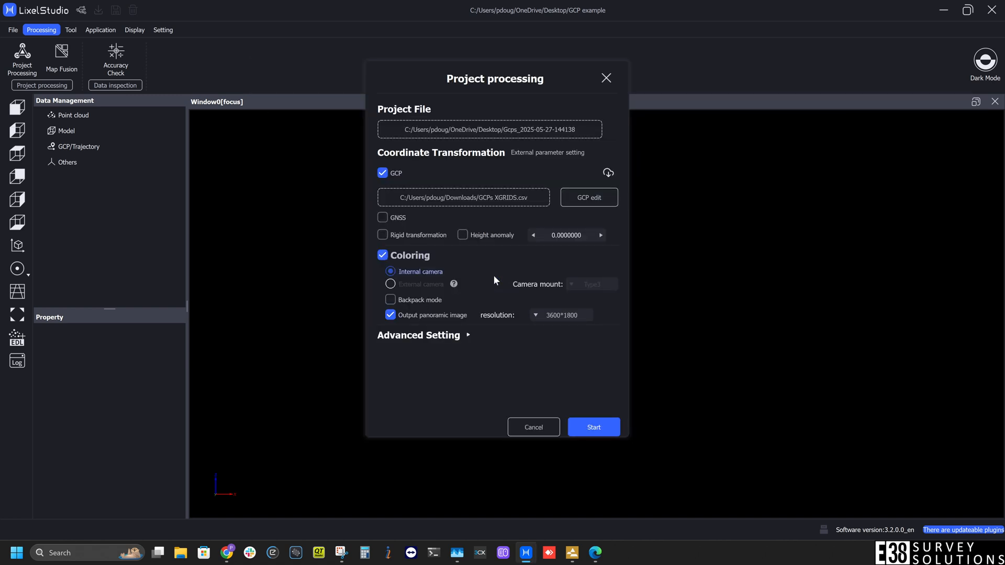
pyautogui.moveTo(502, 326)
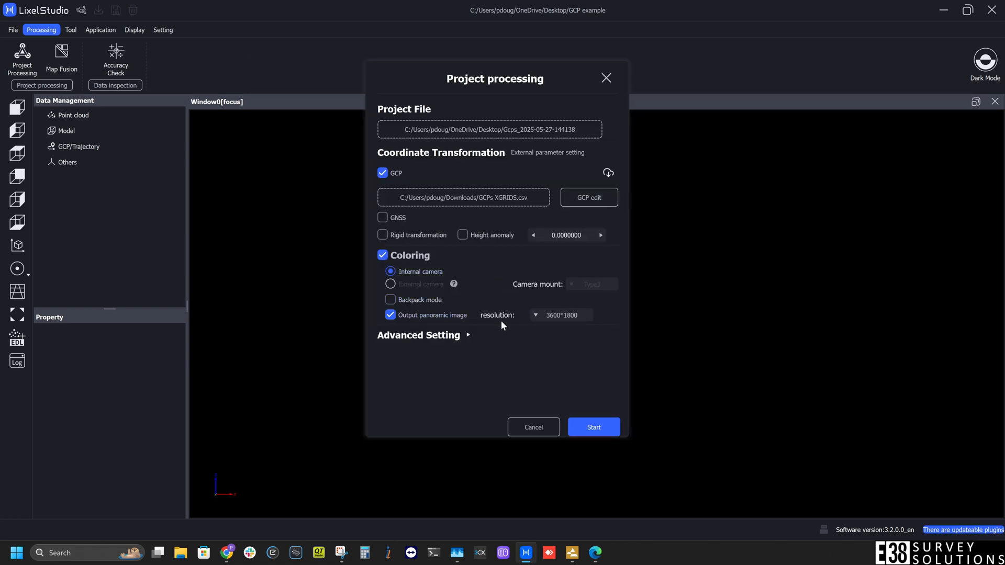
# Expand Advanced Setting and set the output path to the GCP example folder.
pyautogui.click(418, 334)
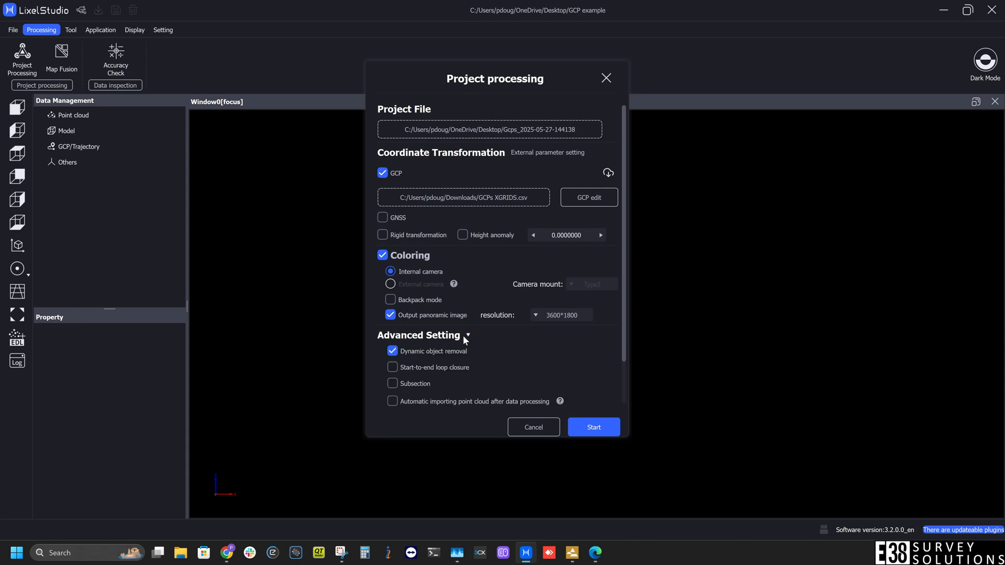
pyautogui.scroll(-3)
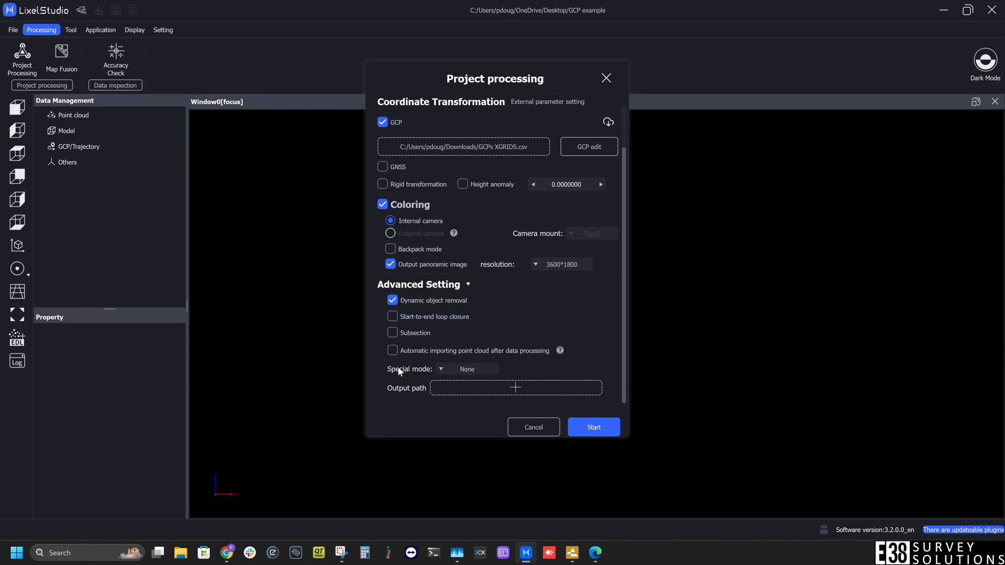
pyautogui.click(514, 388)
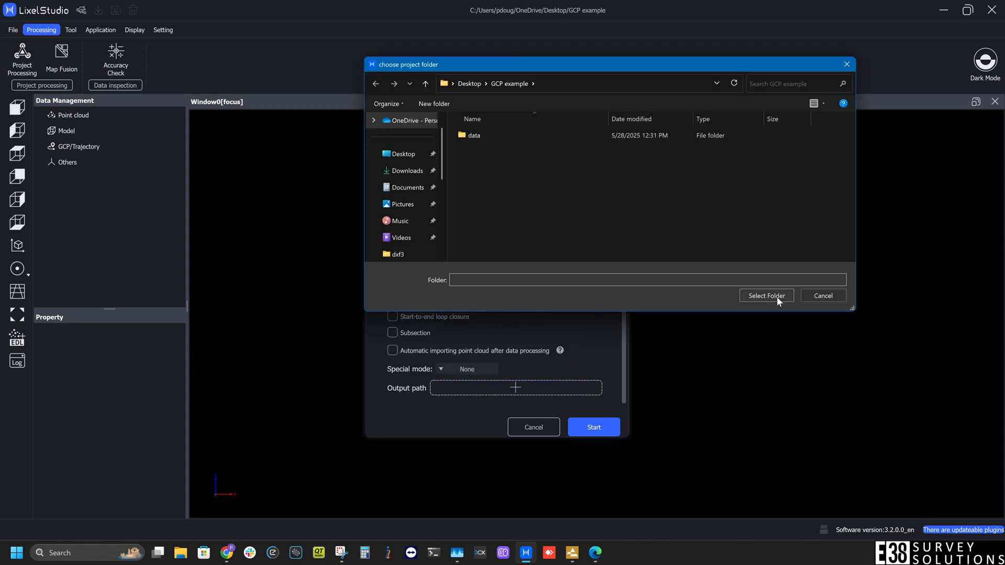
pyautogui.click(765, 295)
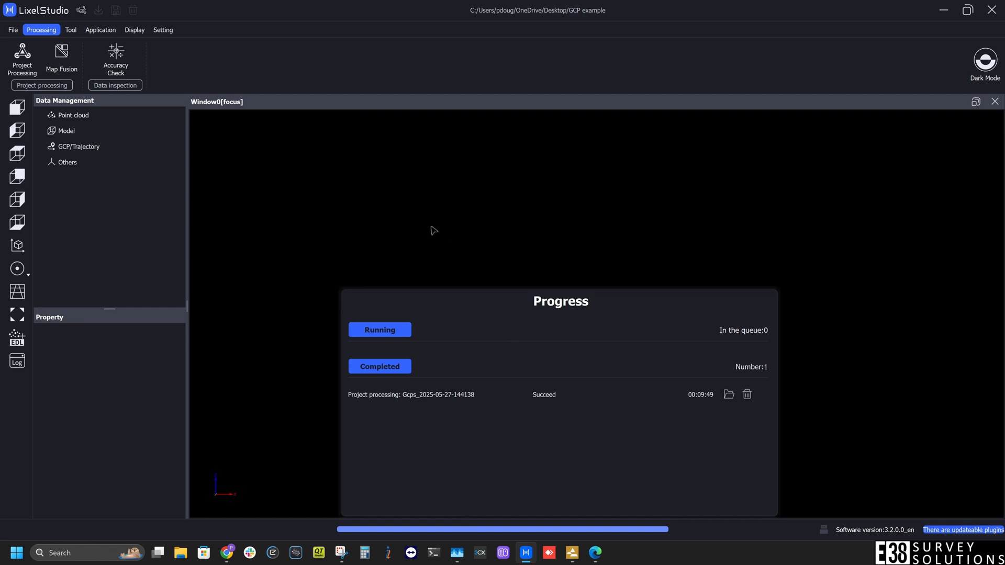
# Import Gcps_2025-05-27-144138.las and apply the coordinate shift to all data.
pyautogui.click(12, 29)
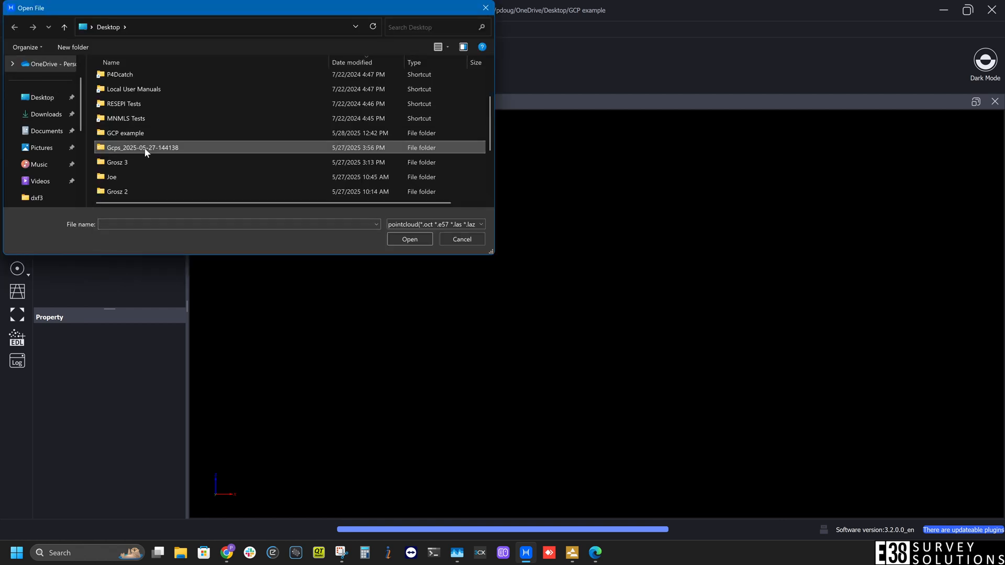
pyautogui.click(409, 238)
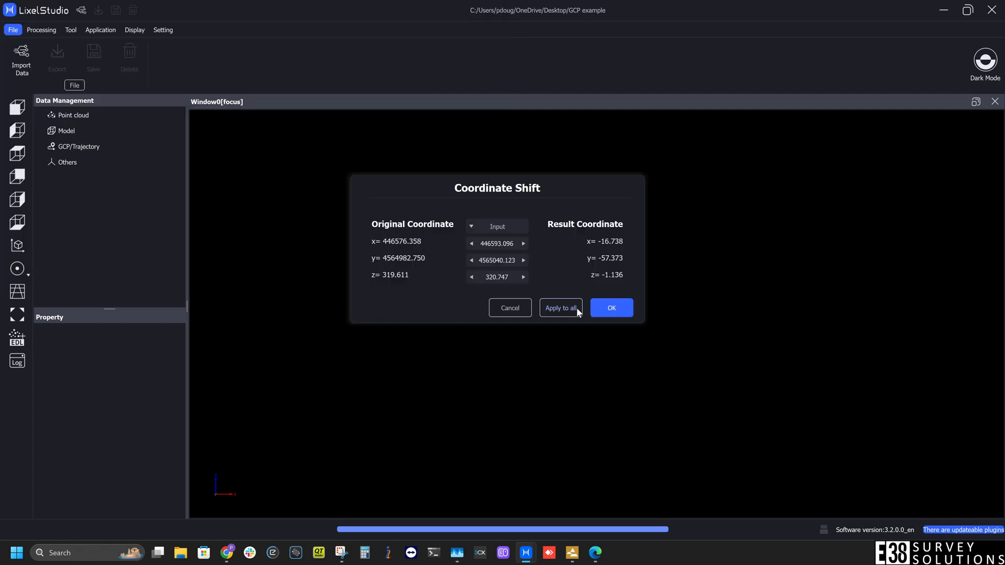
pyautogui.click(609, 307)
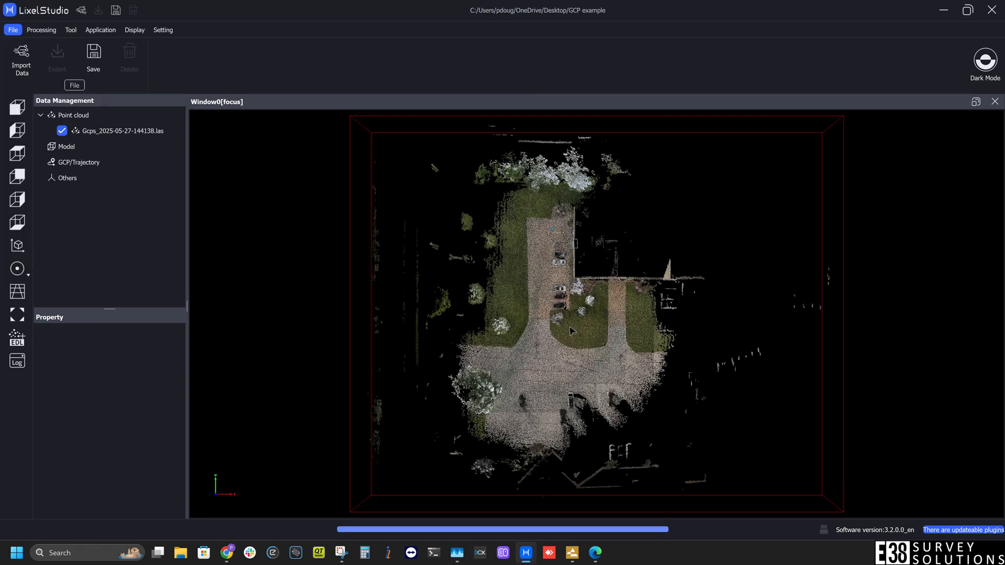